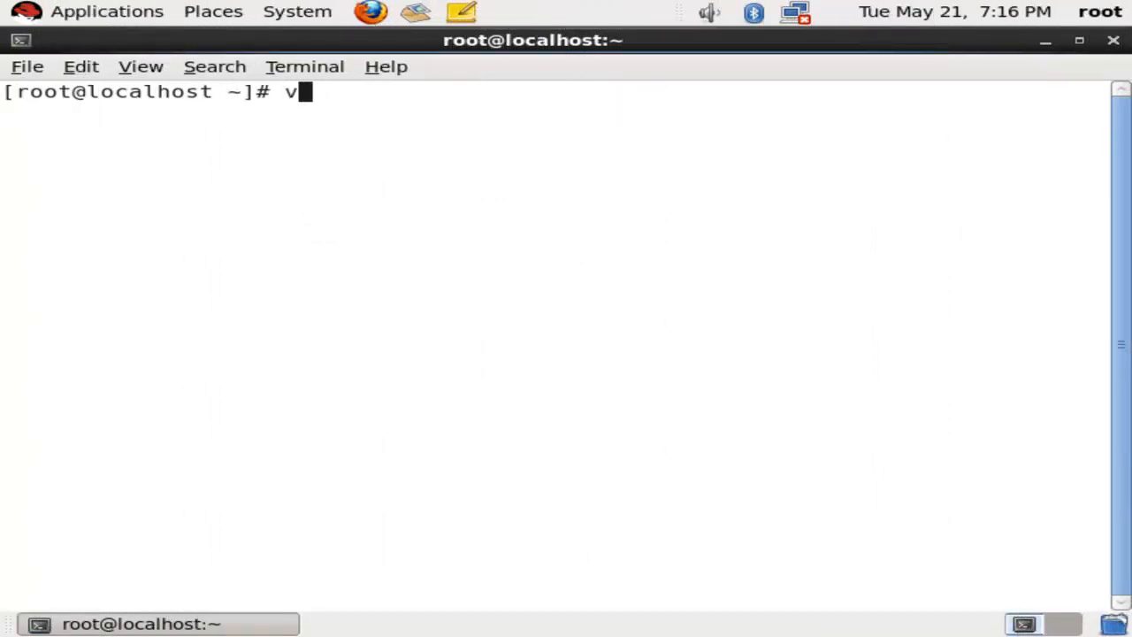
Run vim /boot/grub/grub.conf at the root prompt to edit the GRUB configuration
text(im /)
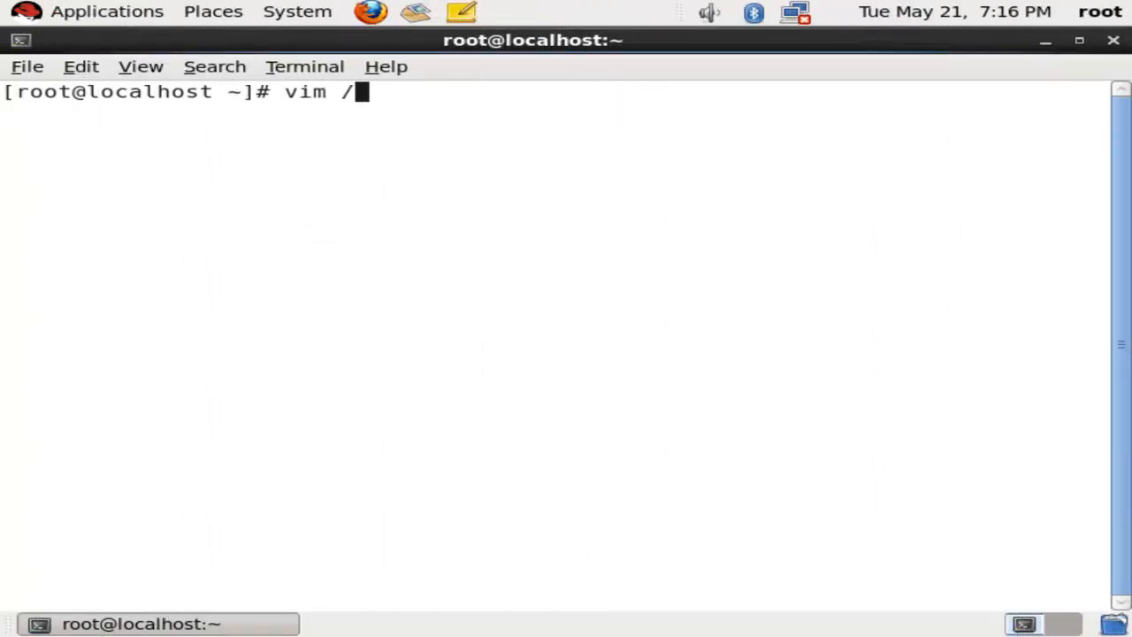
text(boot/g)
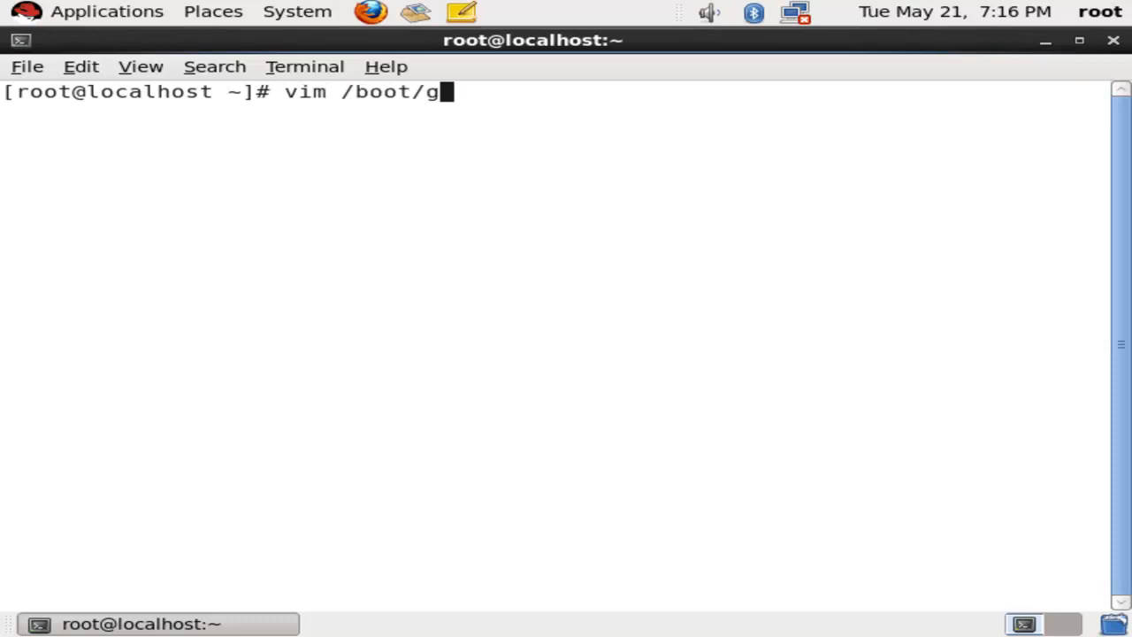
text(rub)
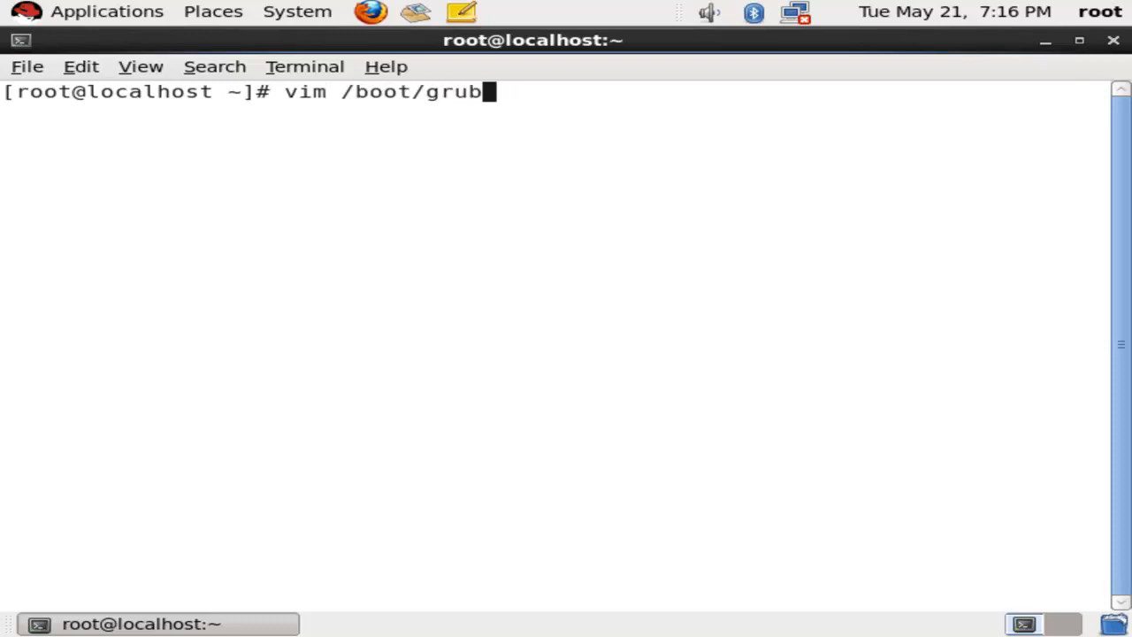
text(/grub)
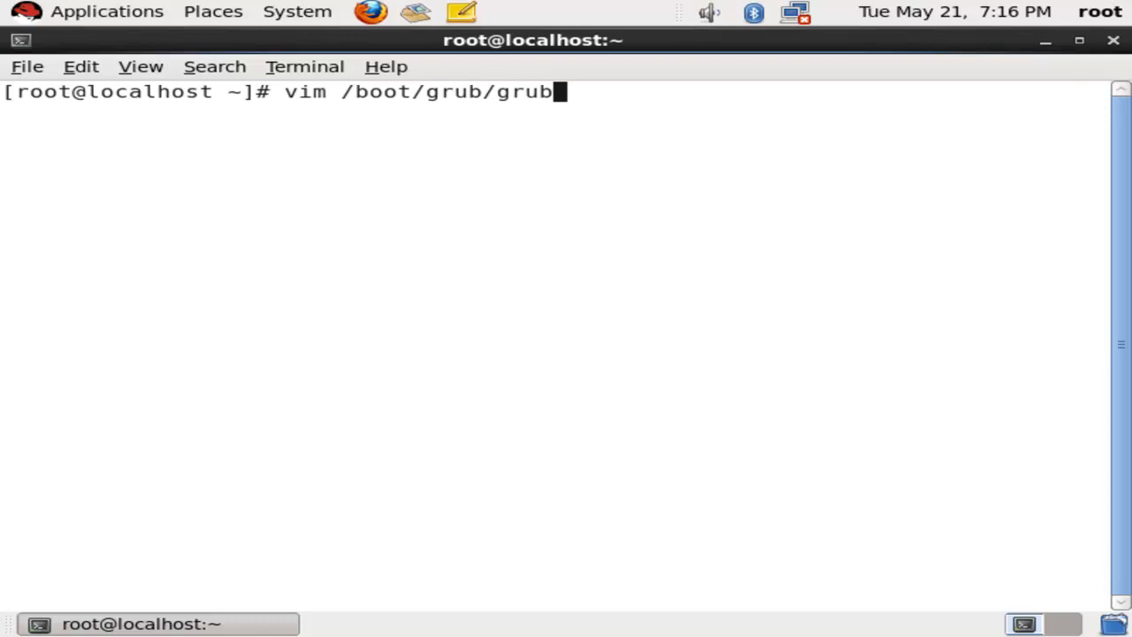
text(.conf)
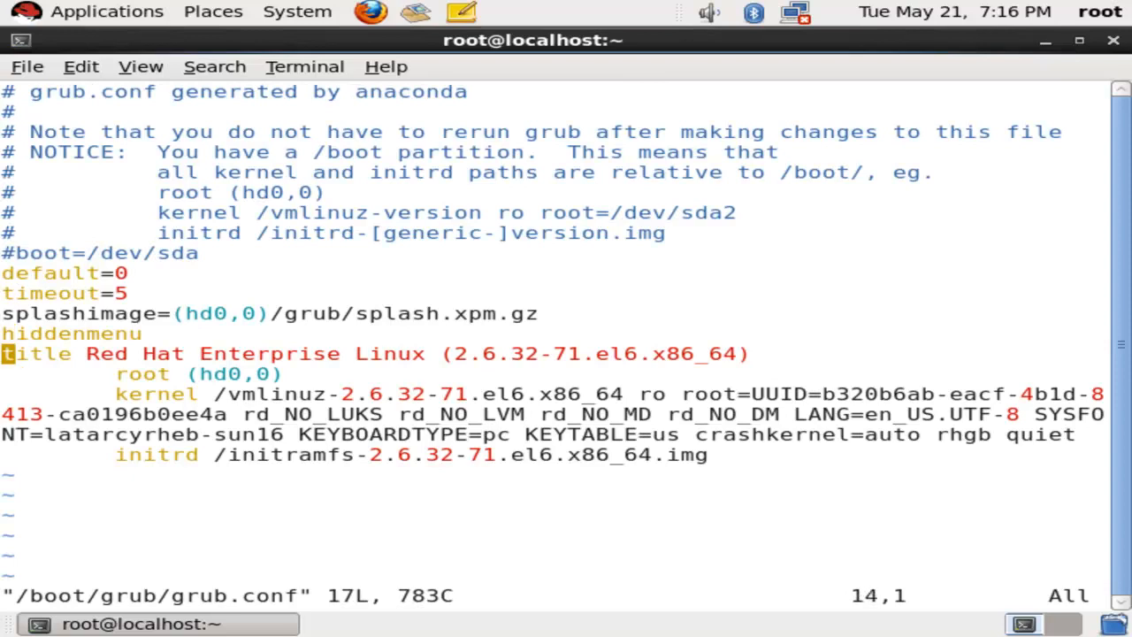
Delete 'rhgb quiet' from the kernel line, write the file with :wq, and reboot via init 6
key(i)
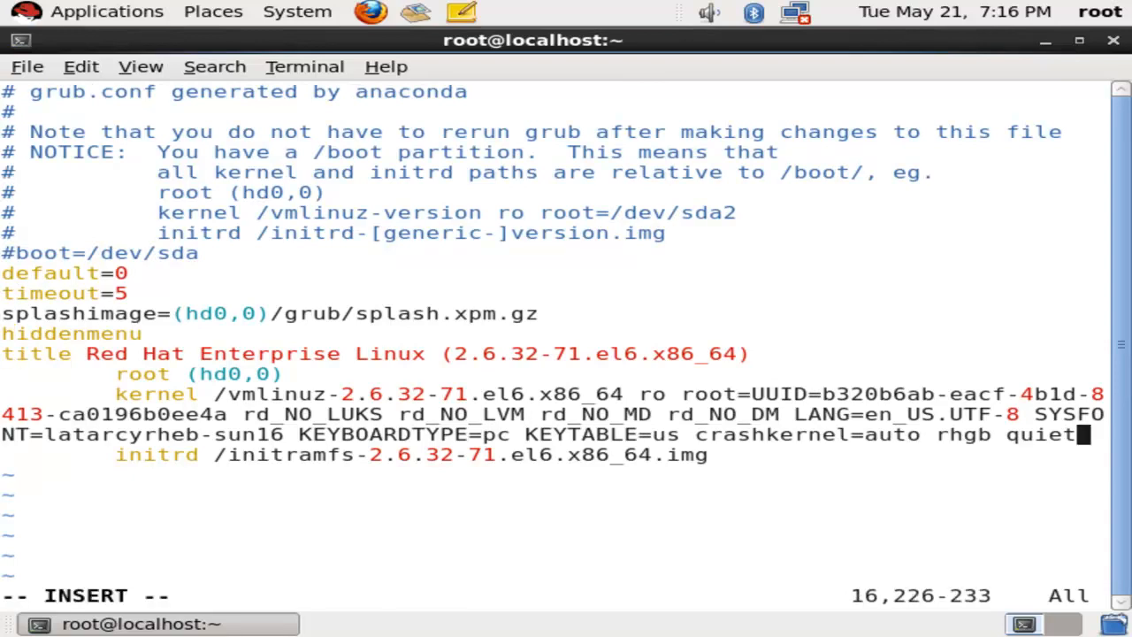
key(BackSpace)
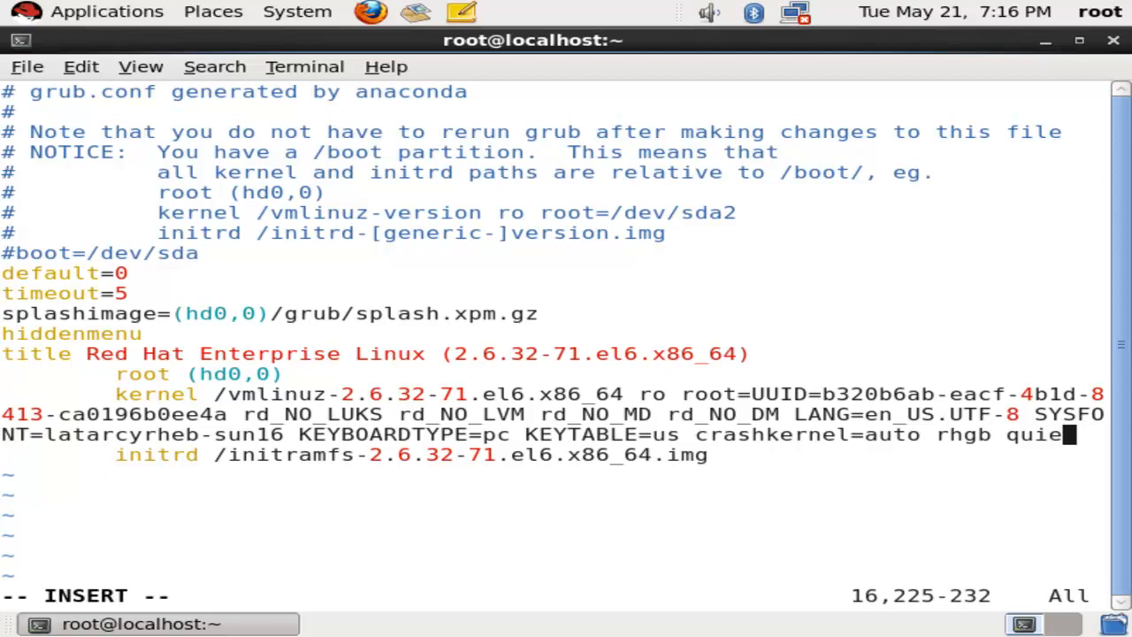
key(BackSpace)
text(i)
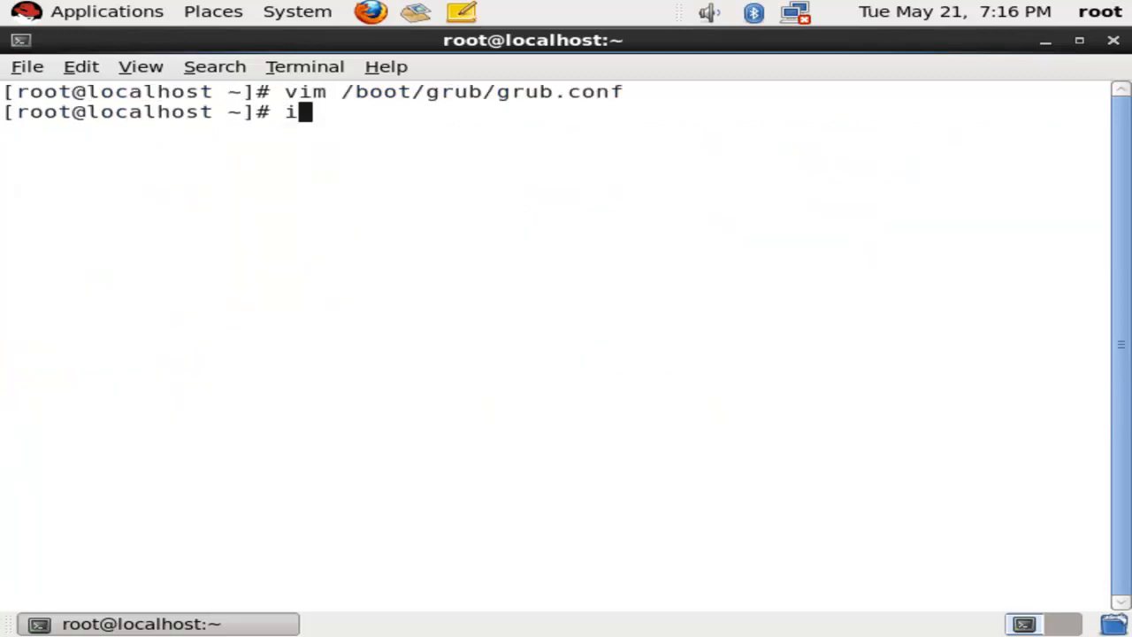
text(nit 6)
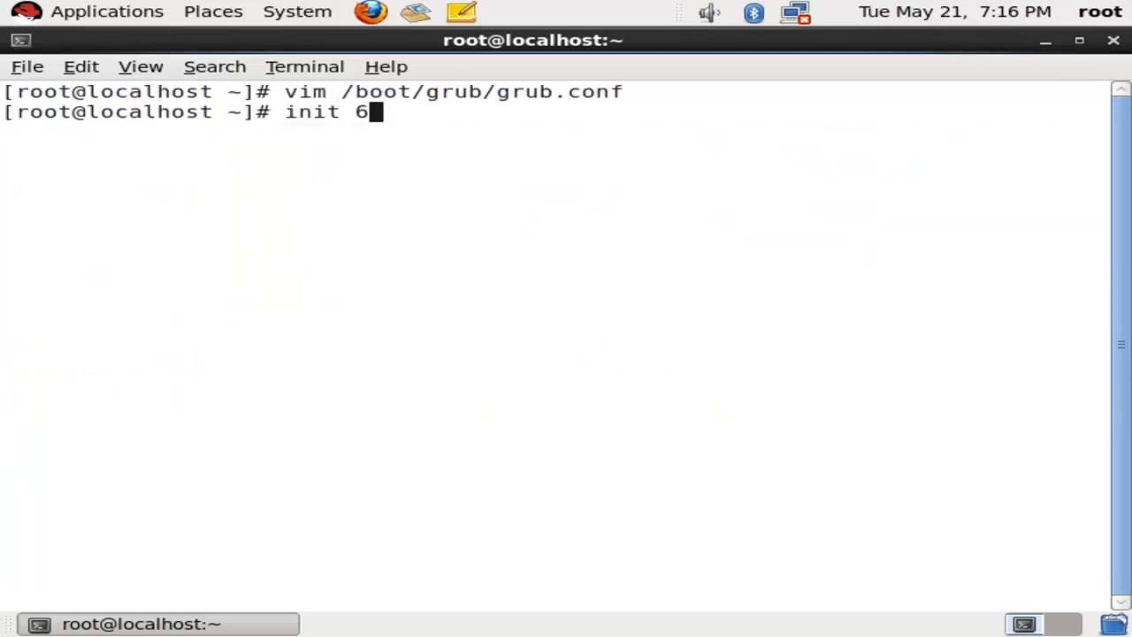
key(Return)
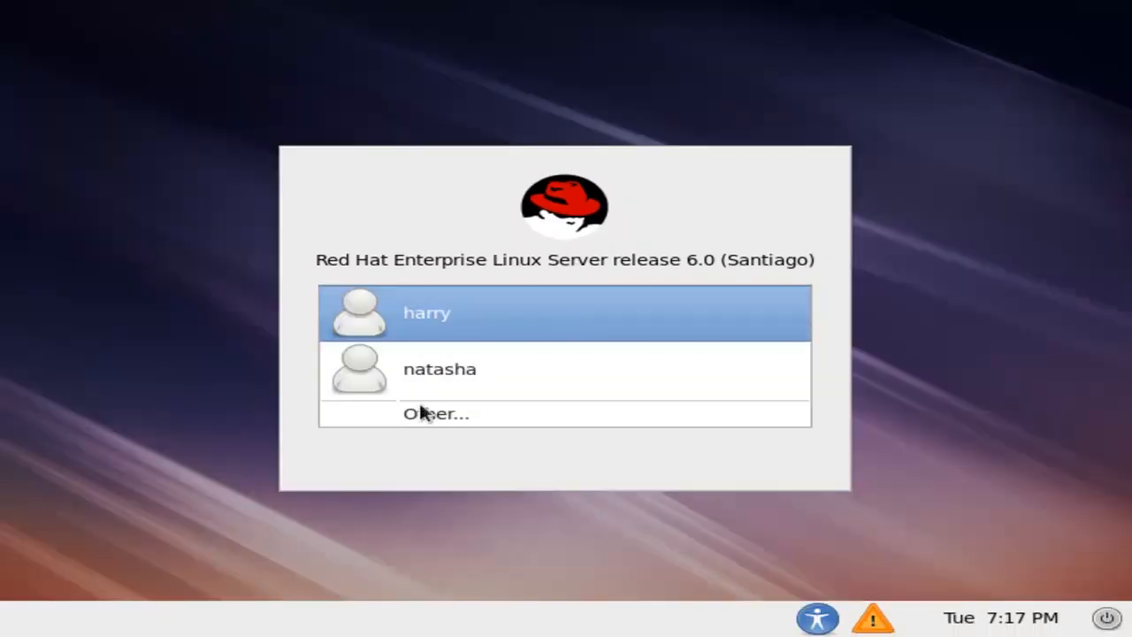
Select the root account on the GDM greeter and log back in
click(435, 413)
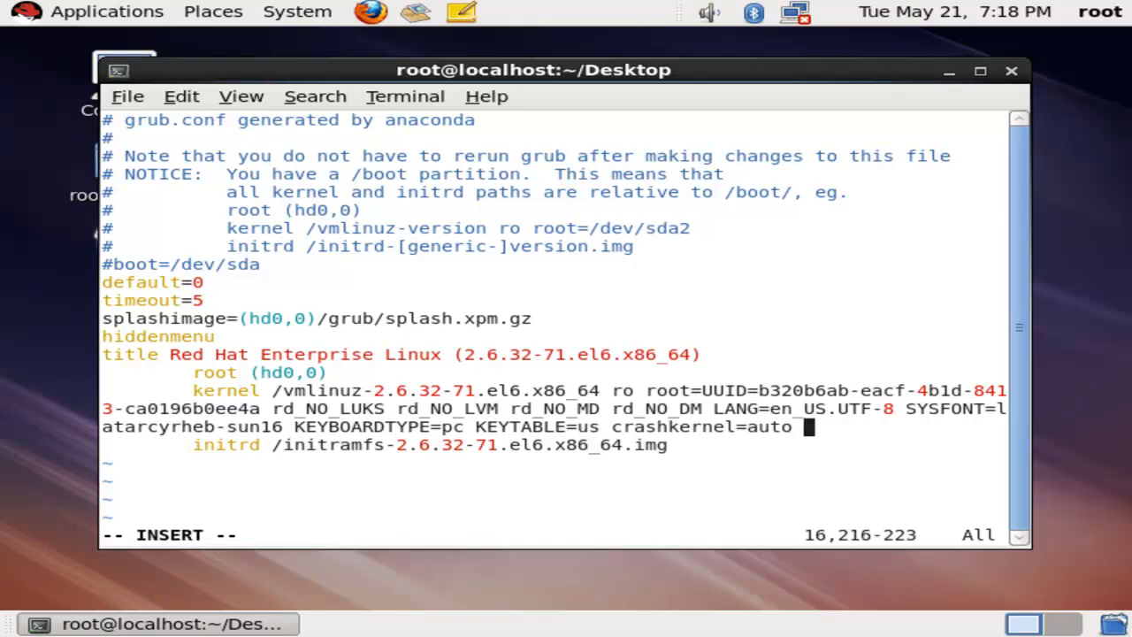
Append 'rhgb quiet' to the kernel line again, save grub.conf, and reboot via init 6
text(rhg)
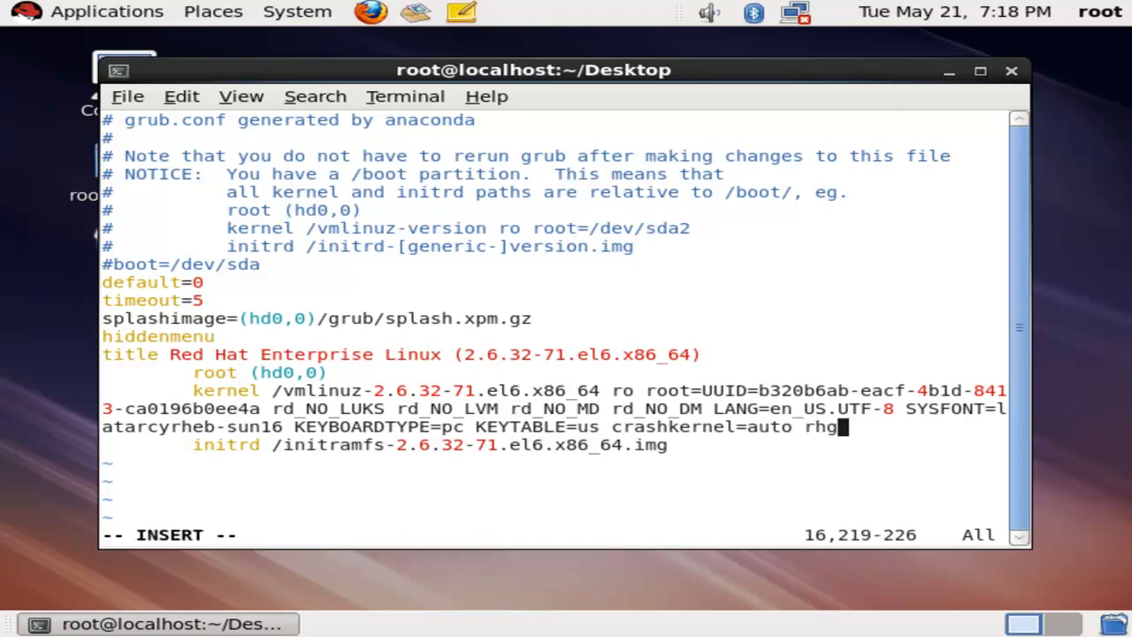
text(b quie)
text(init)
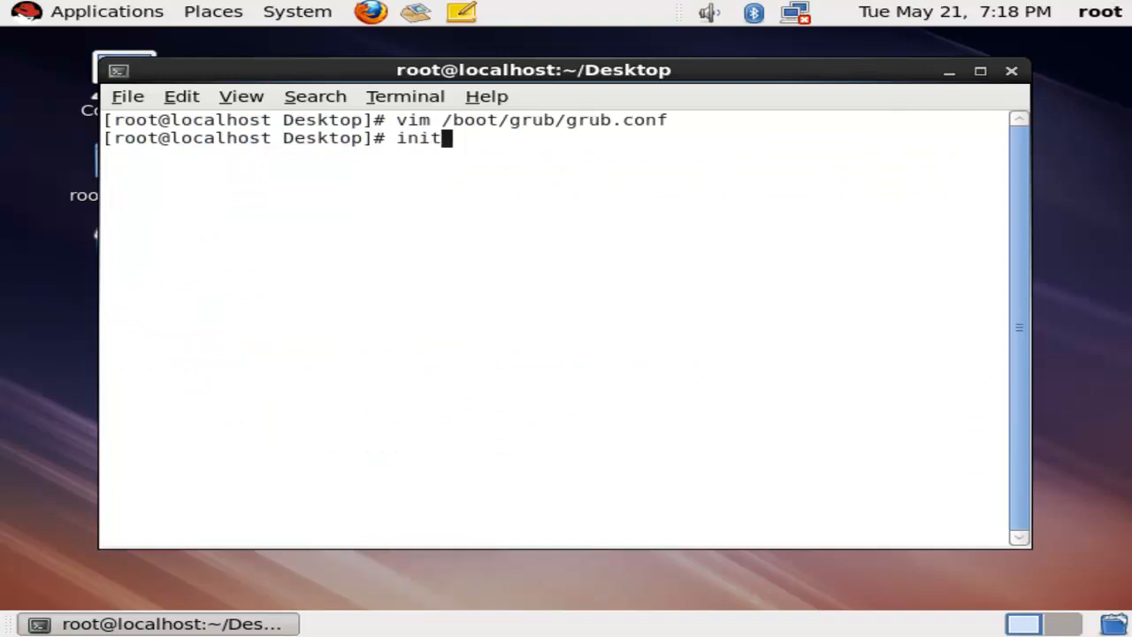
key(Return)
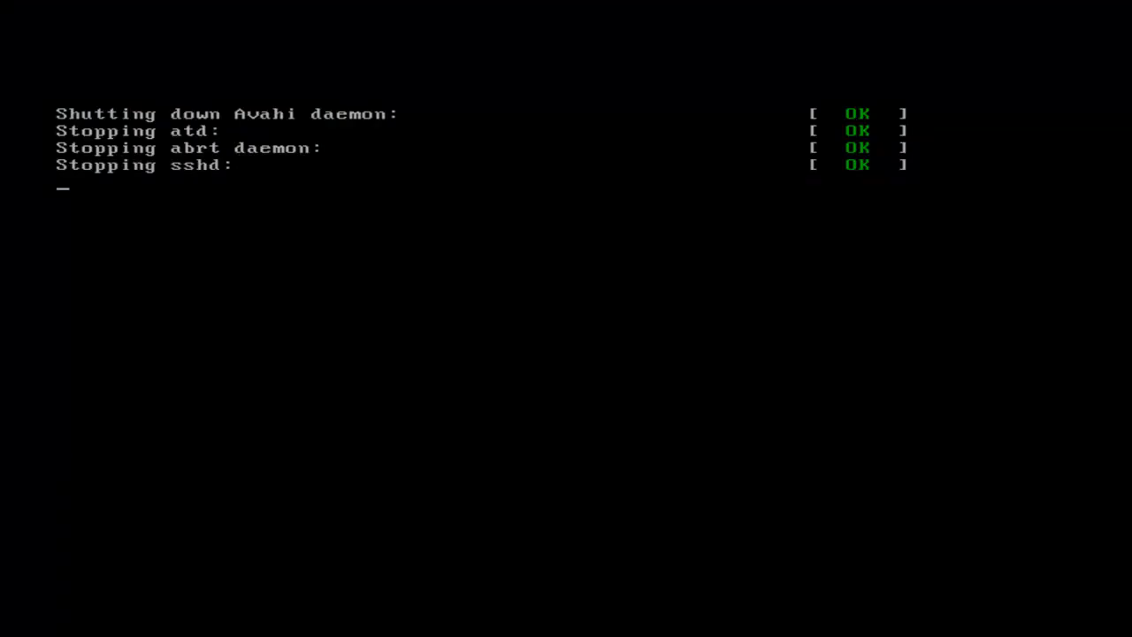